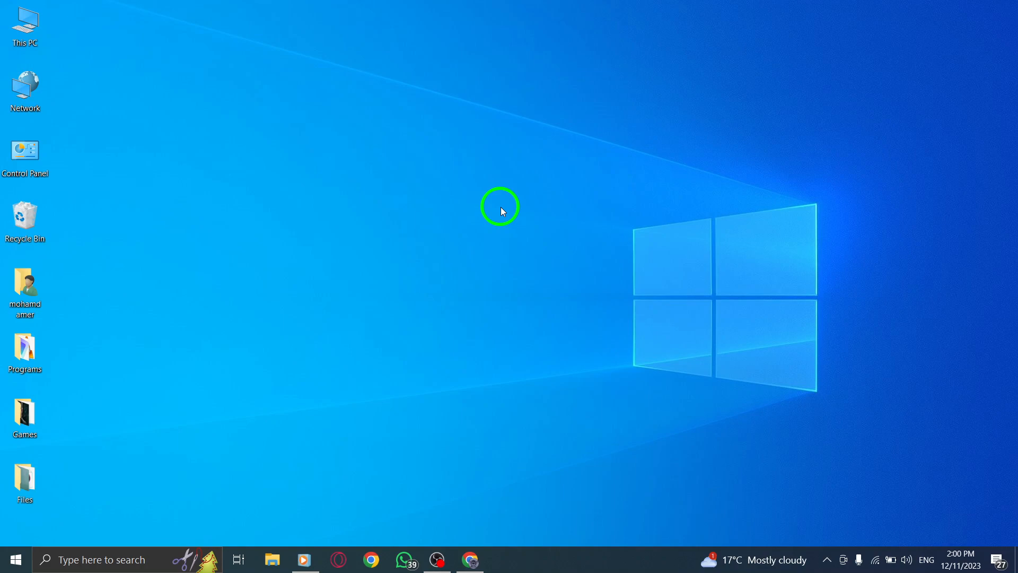
mouse_move(606, 306)
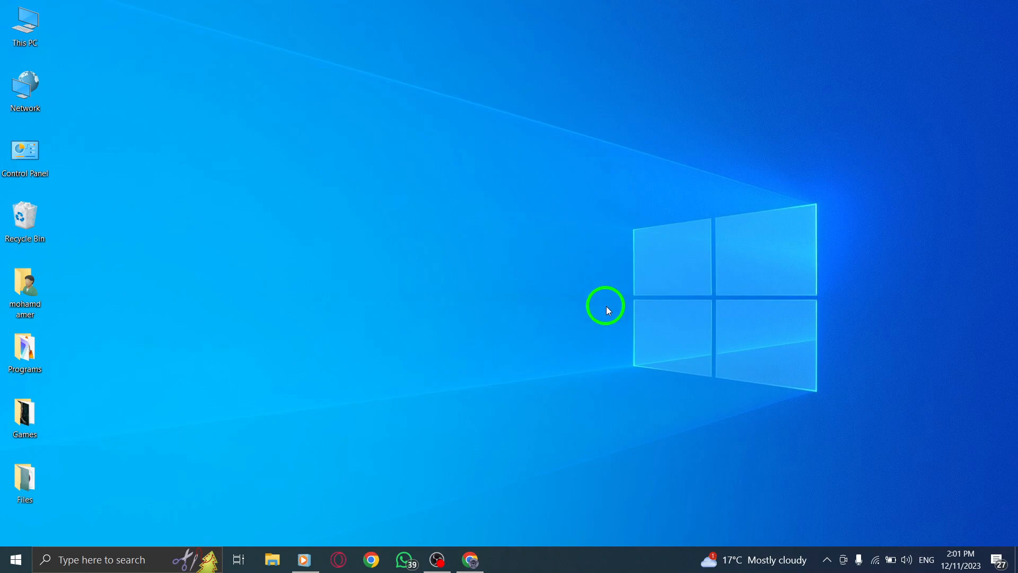
- Launch Chrome from the taskbar and switch to the open Facebook tab
click(469, 559)
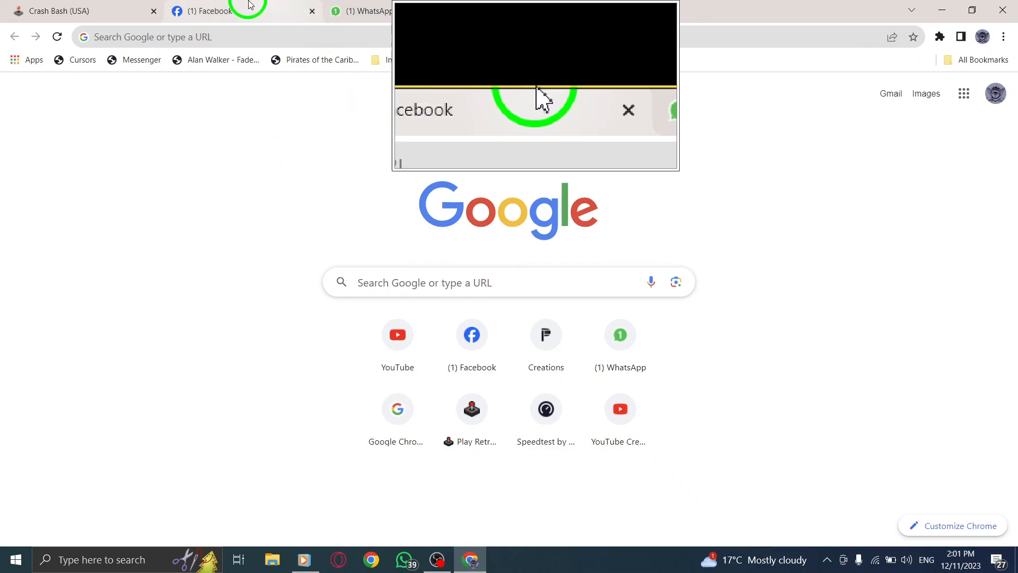
click(214, 11)
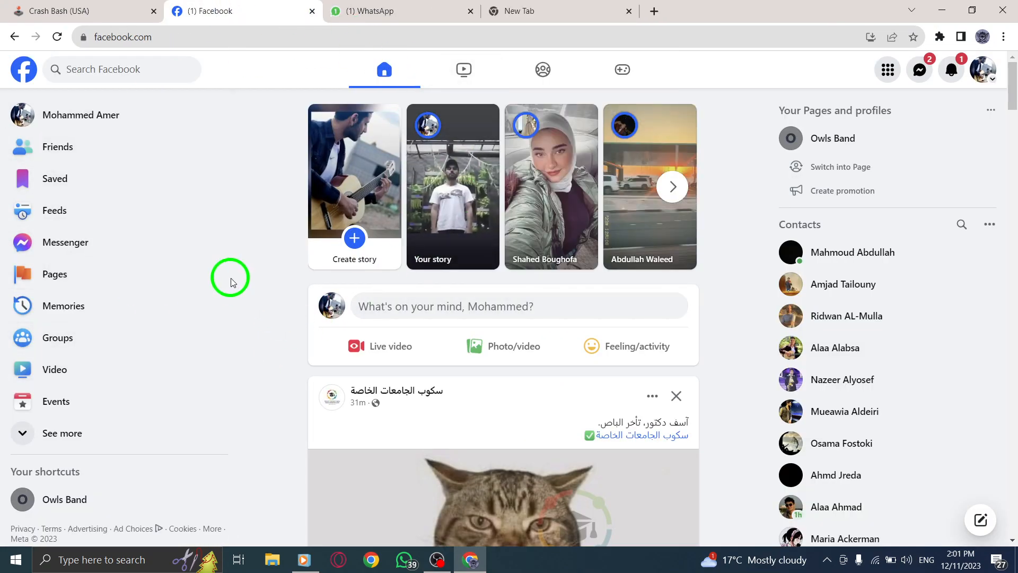
mouse_move(290, 206)
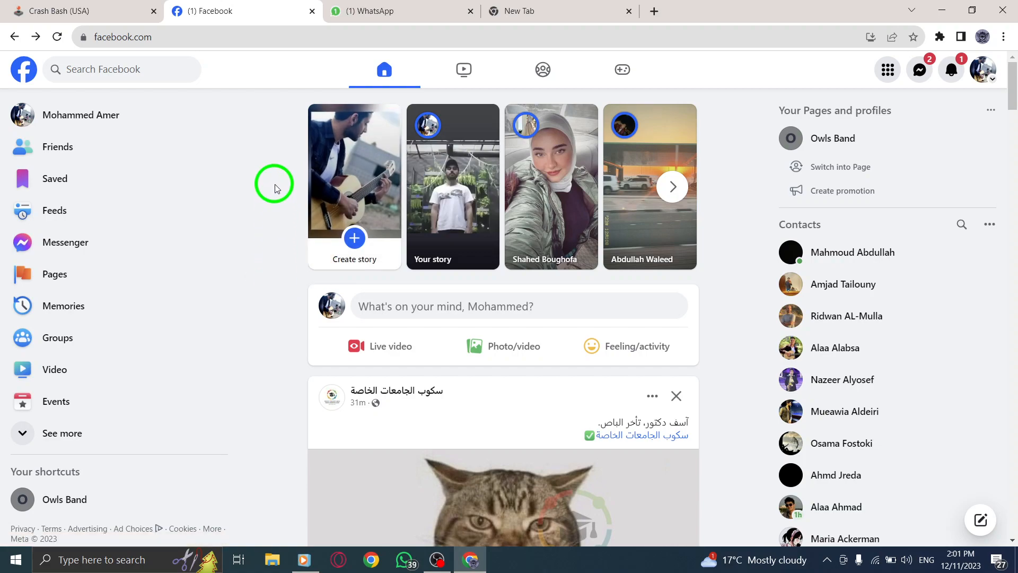
- Open the page context menu over an empty area of the Facebook feed
right_click(273, 184)
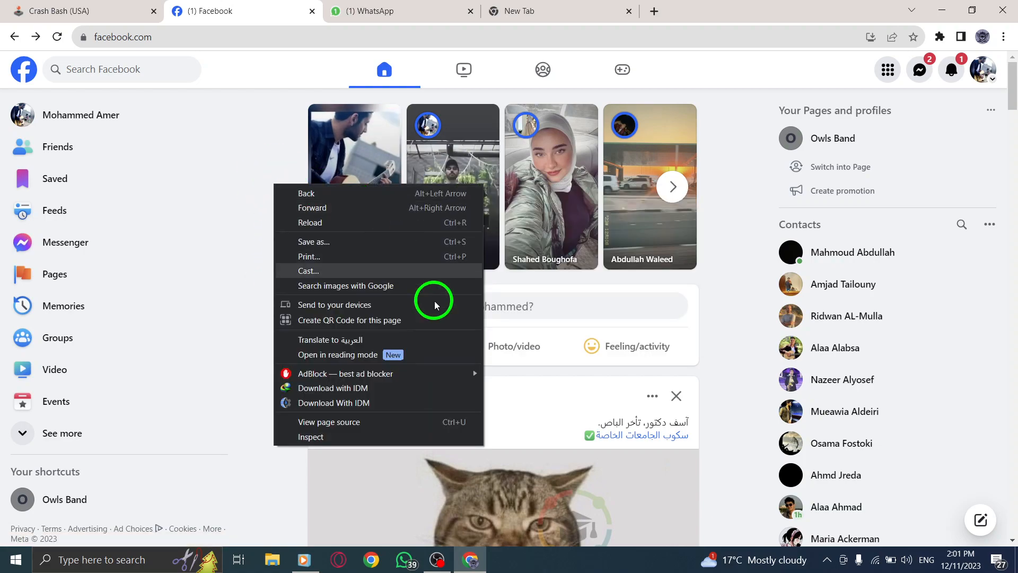
mouse_move(399, 207)
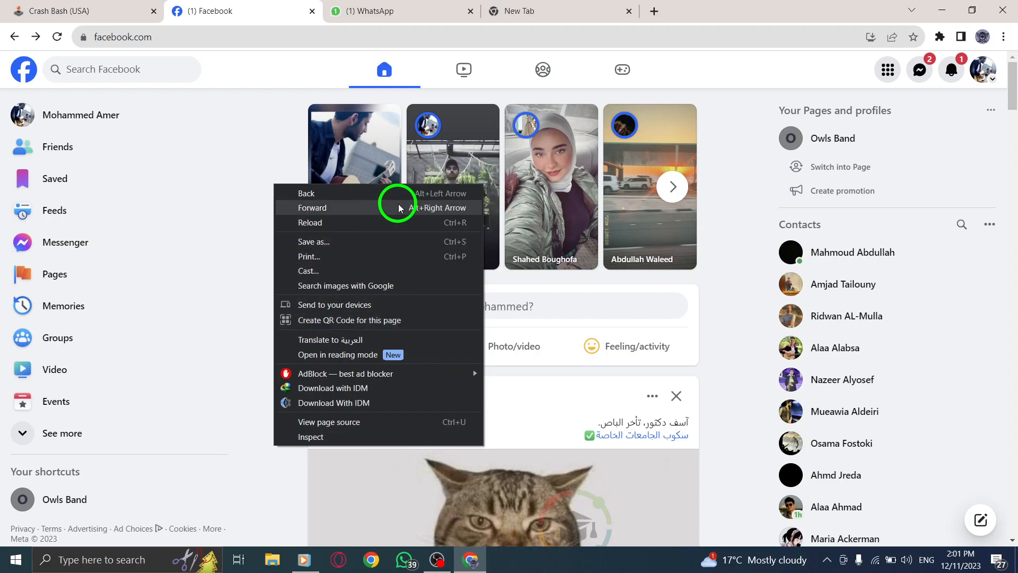
mouse_move(423, 271)
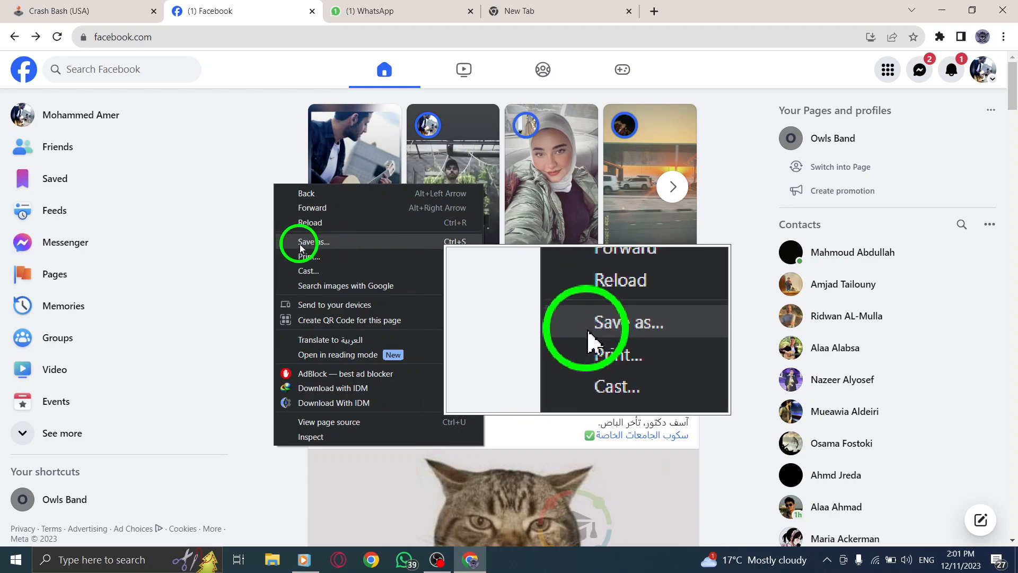
- Save the page into Downloads as 'Webpage, Complete' using Save as
click(313, 242)
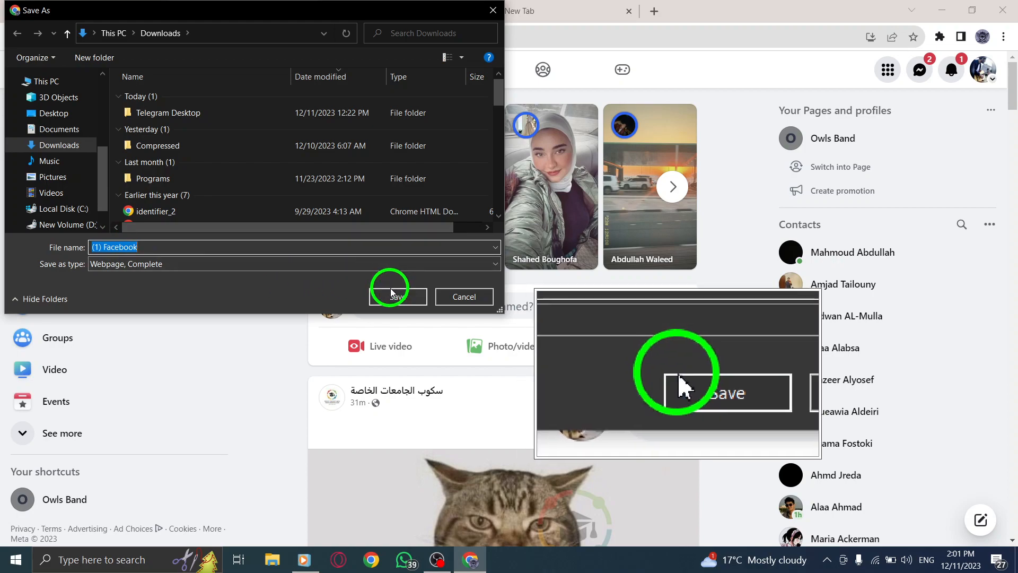
click(396, 296)
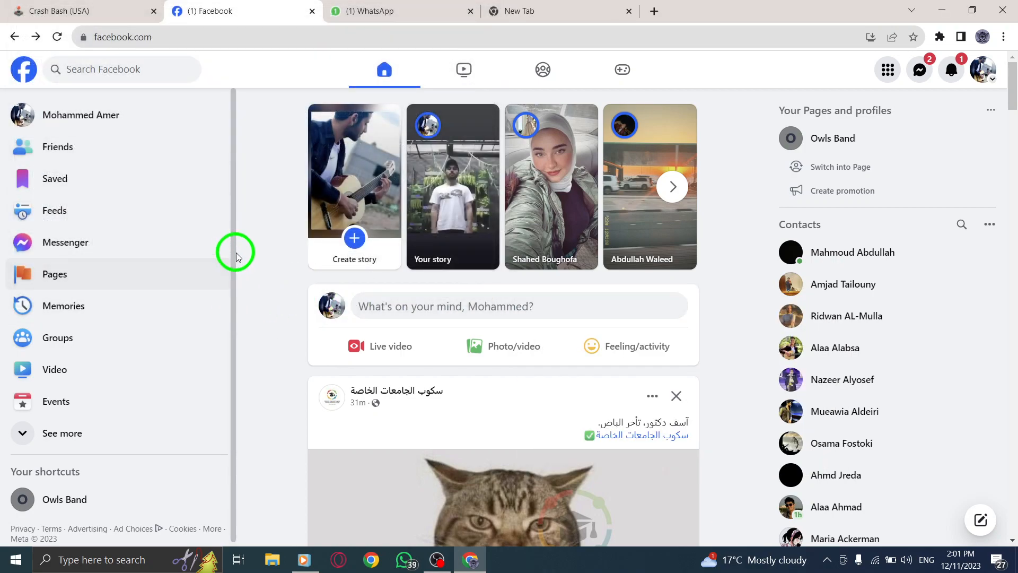
mouse_move(620, 51)
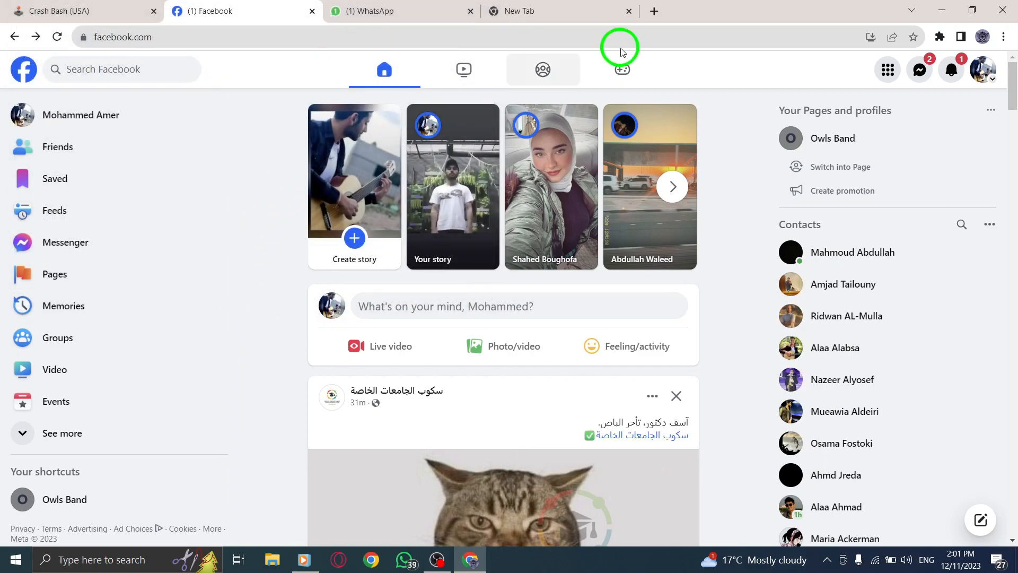